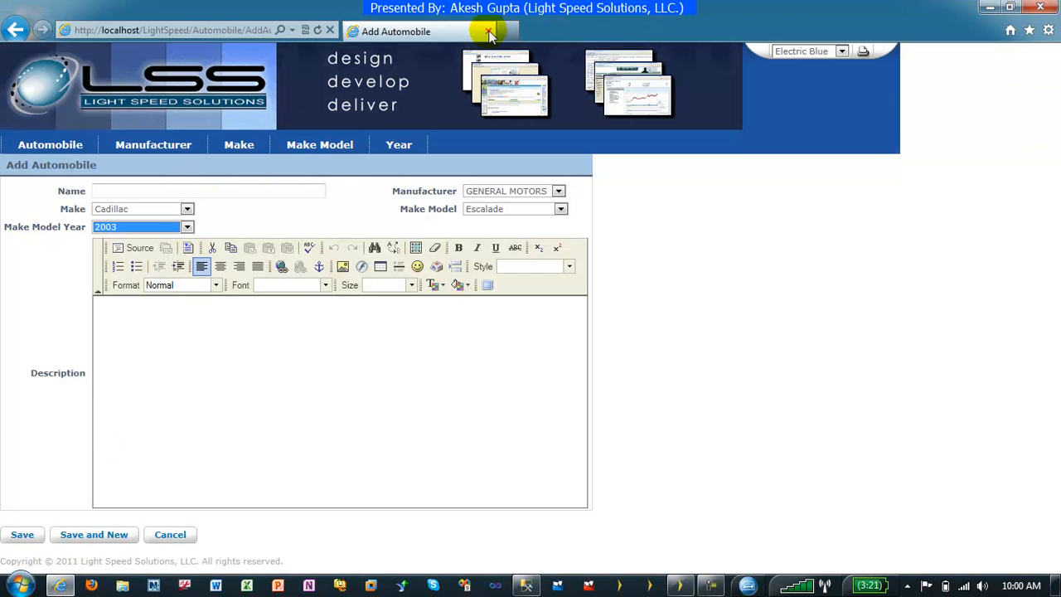
Add a new GENERAL MOTORS Cadillac Escalade automobile and open its Make Model Year list.
click(50, 144)
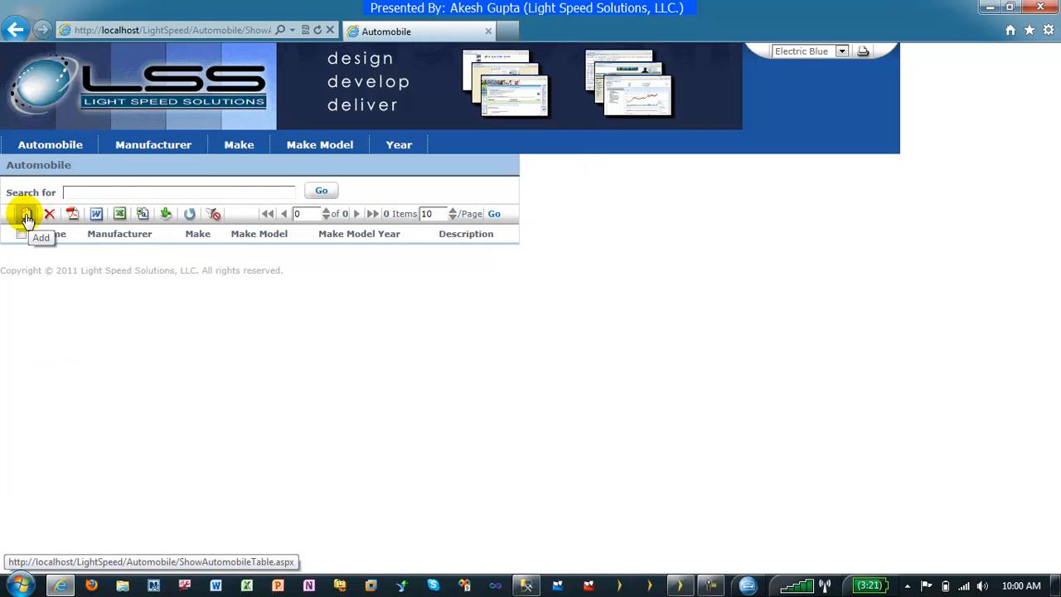
click(25, 214)
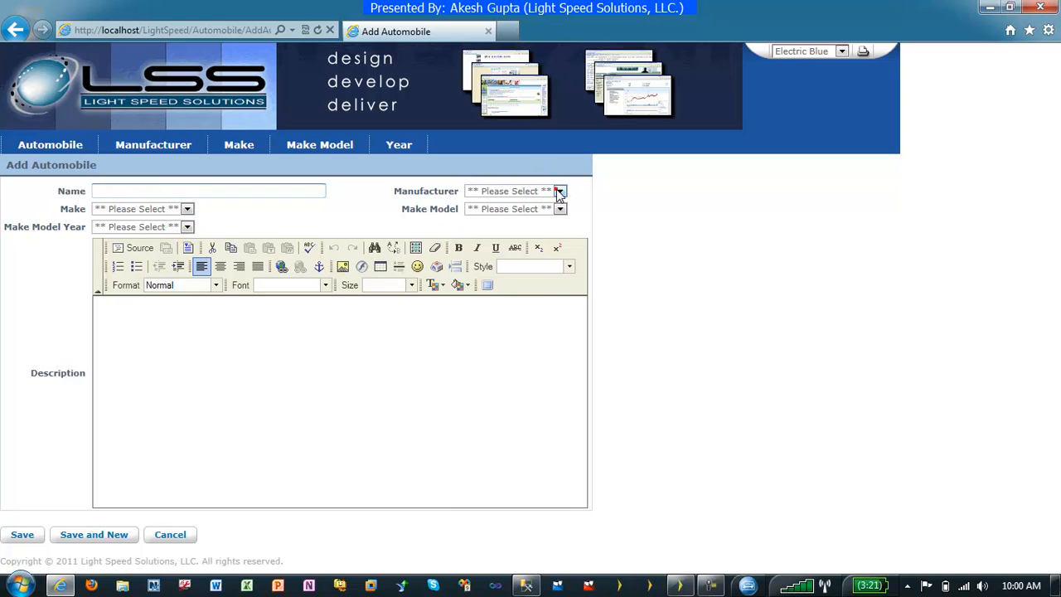
click(559, 190)
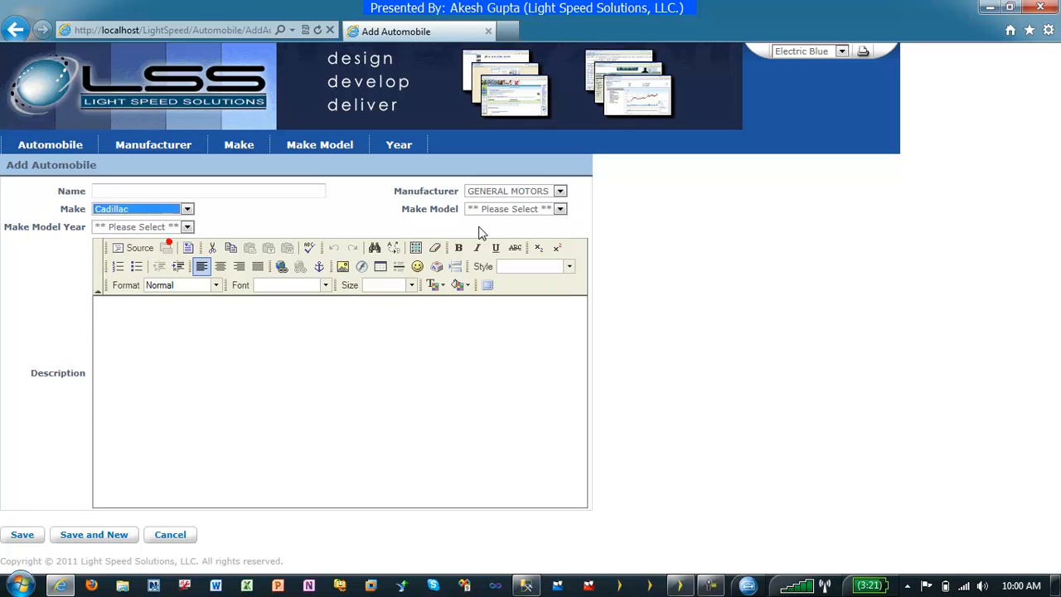
click(559, 208)
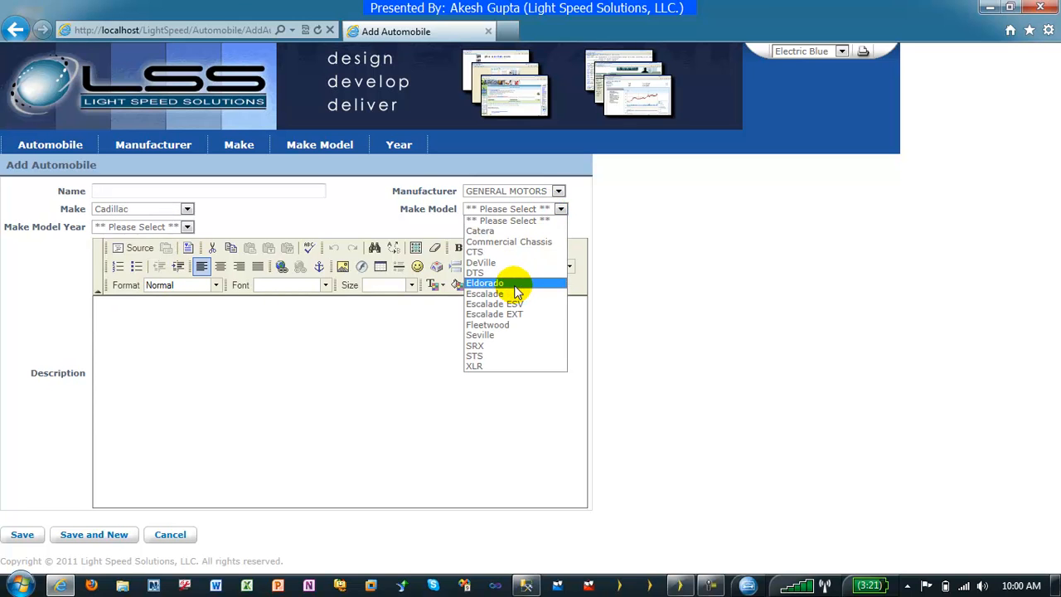
click(483, 293)
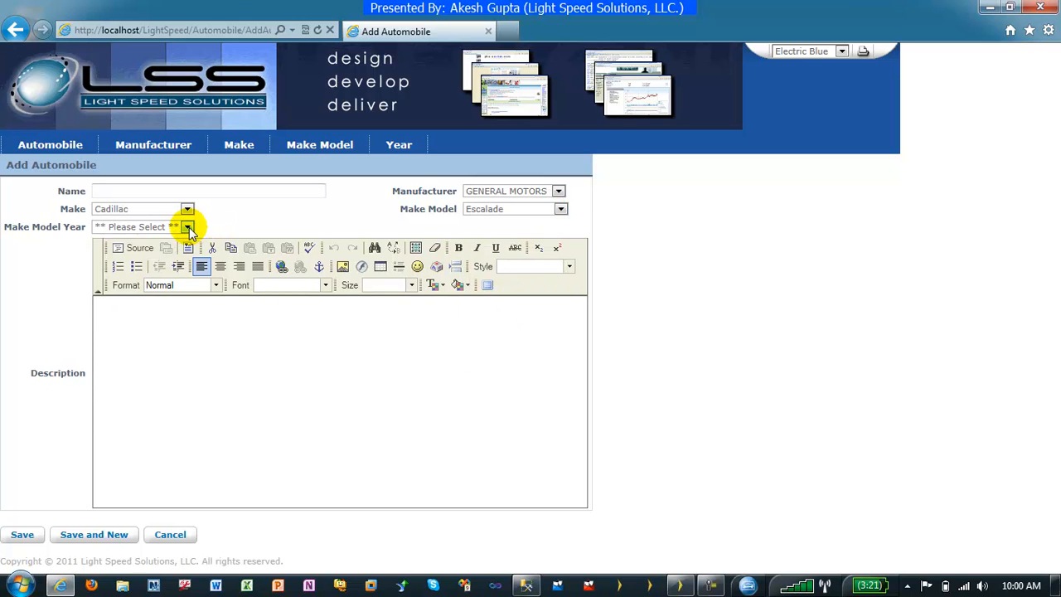
click(189, 227)
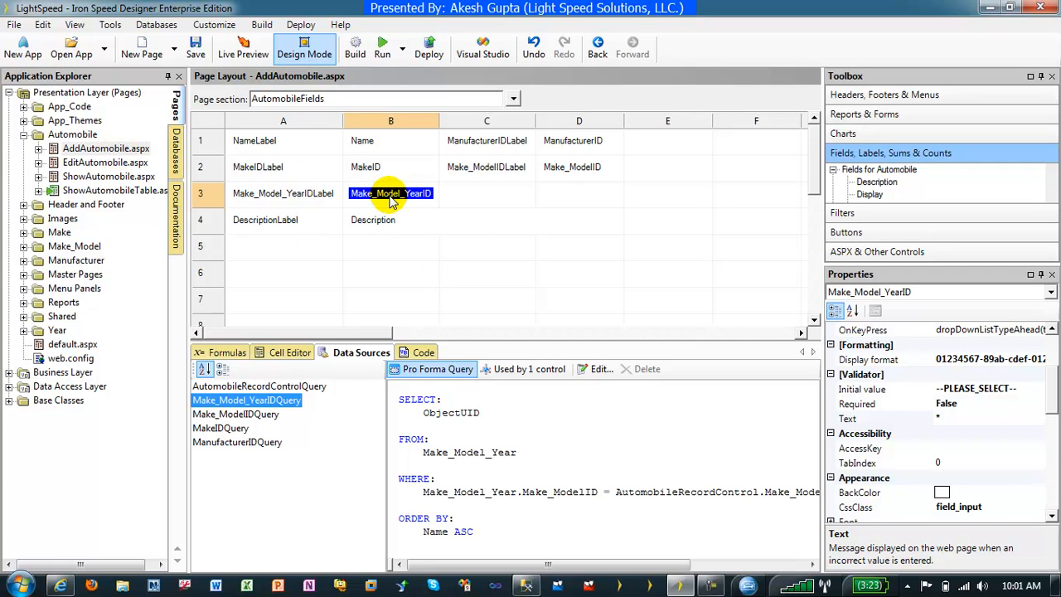
mouse_move(416, 203)
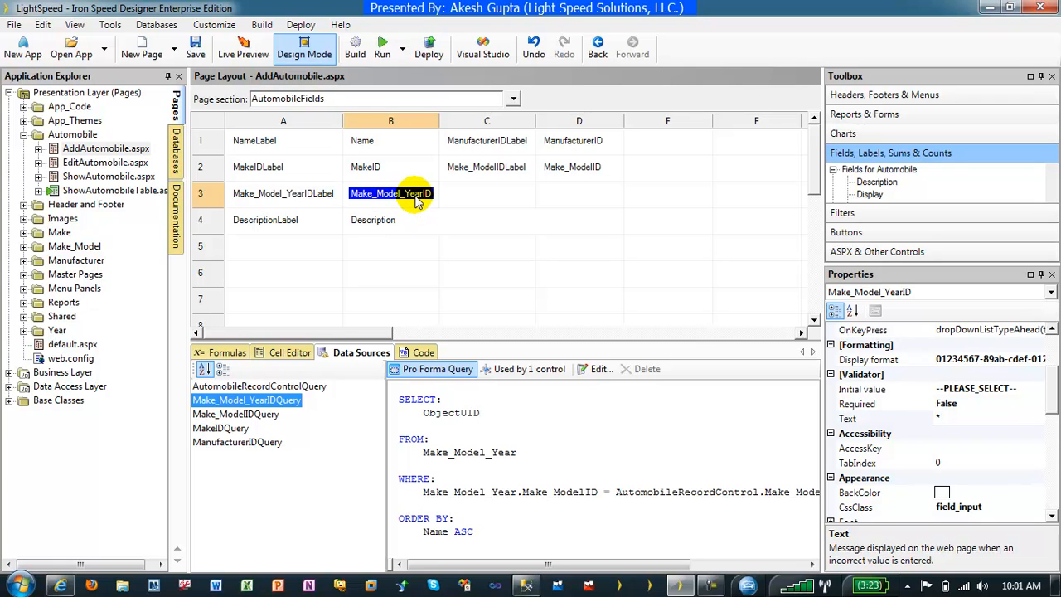
mouse_move(405, 184)
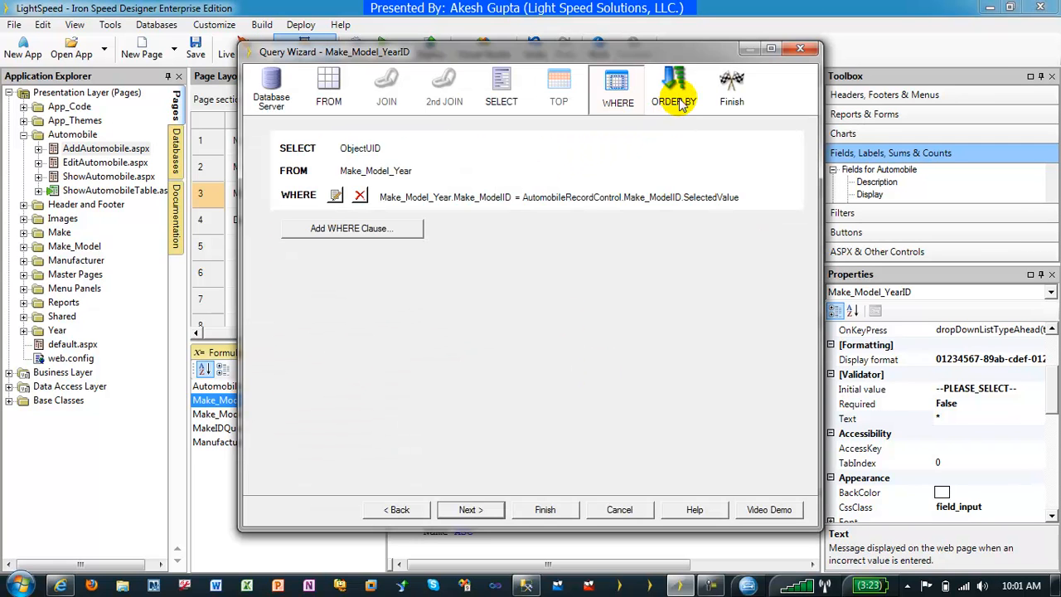
Sort the Make Model Year query's Name field descending, finish the wizard, and rebuild the application.
click(674, 89)
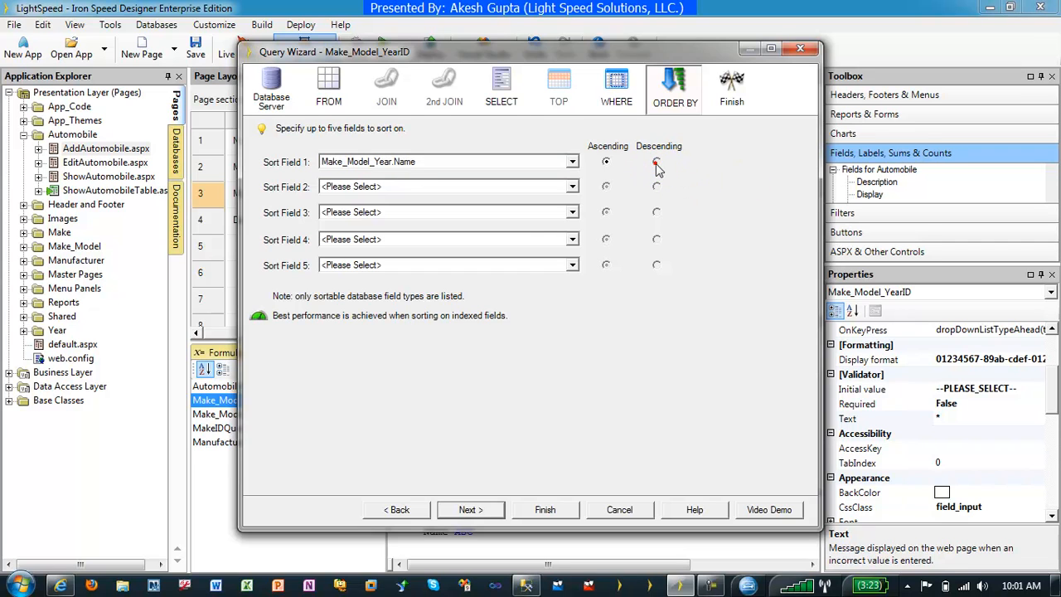
click(657, 161)
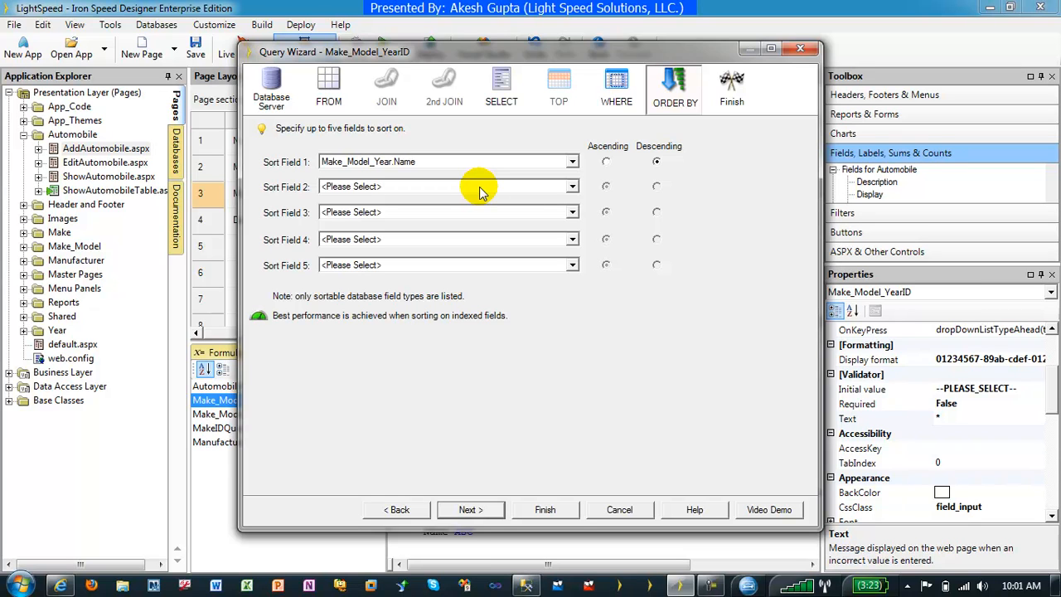
mouse_move(580, 394)
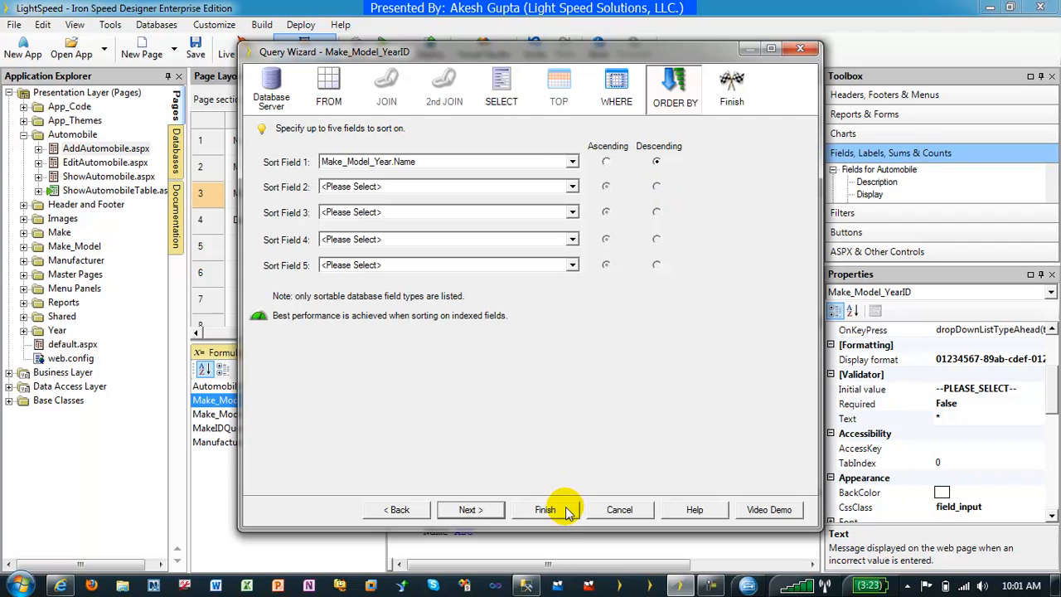
click(544, 509)
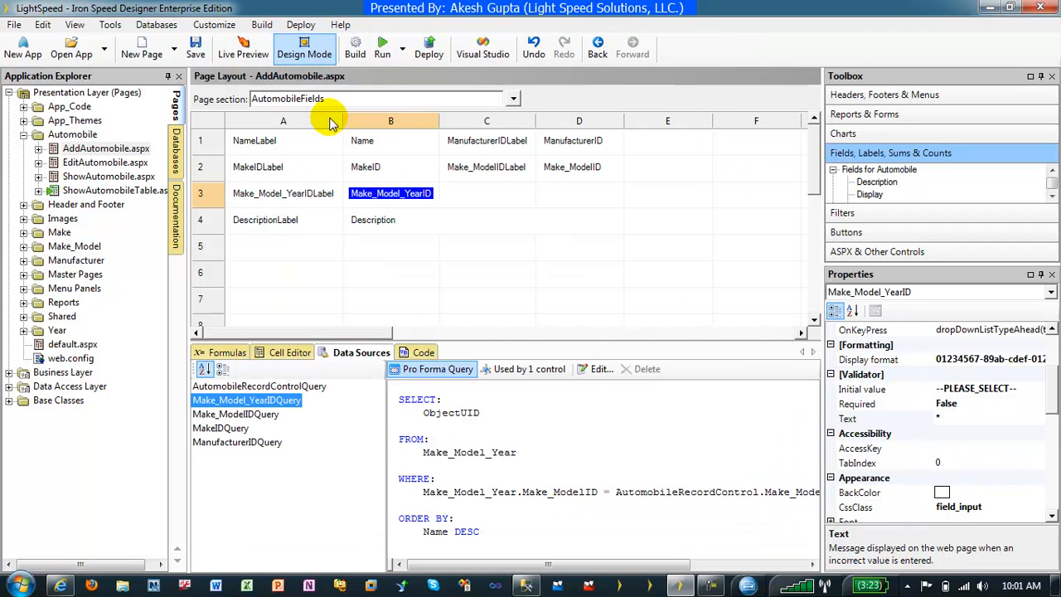
click(355, 47)
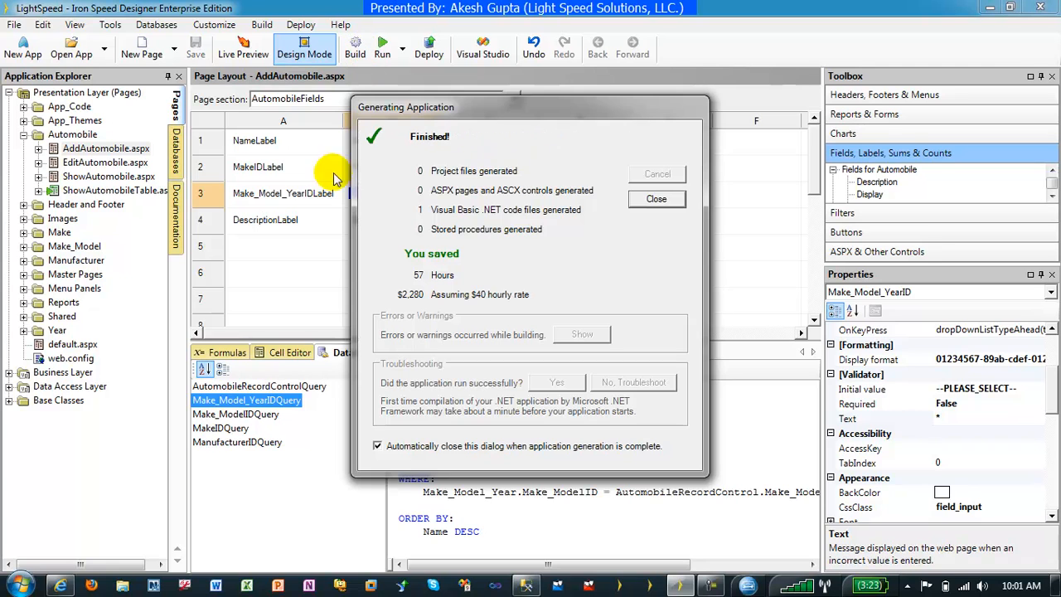
click(656, 198)
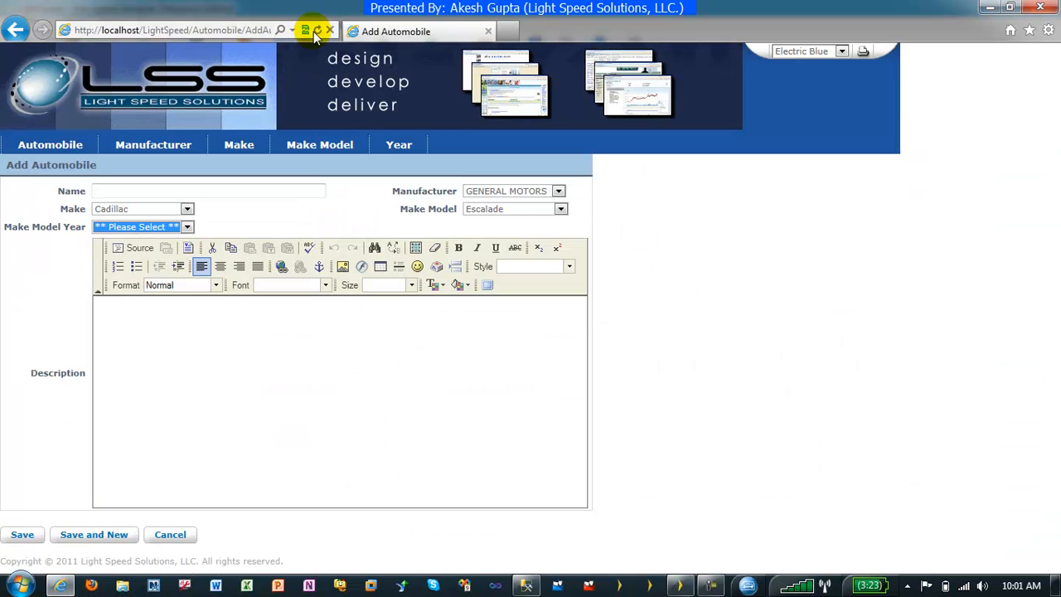
Reload Add Automobile, reselect Cadillac Escalade, and check that years list from 2011 down to 1999.
click(316, 31)
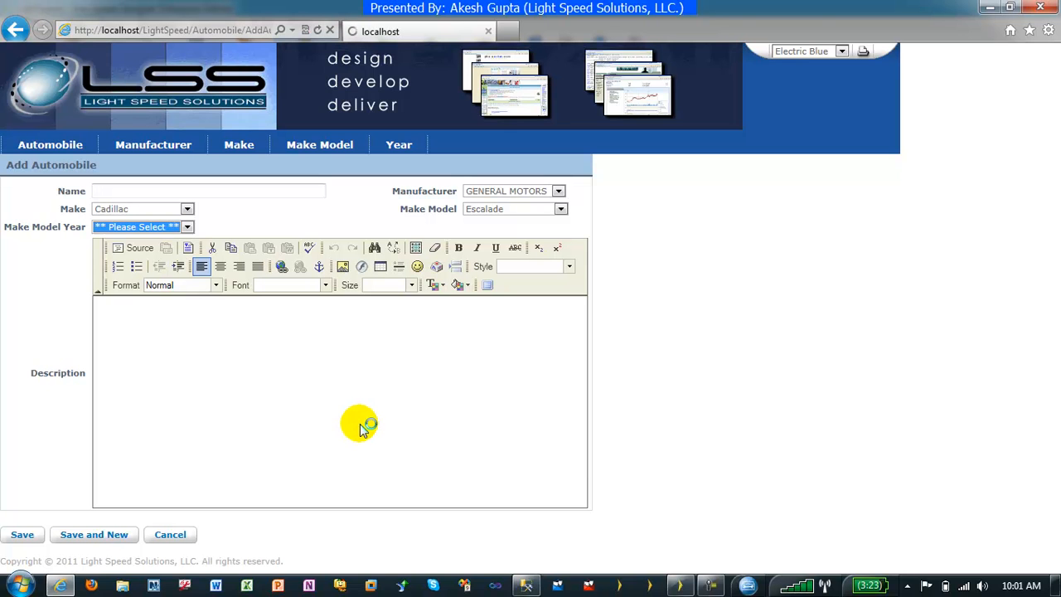
mouse_move(448, 286)
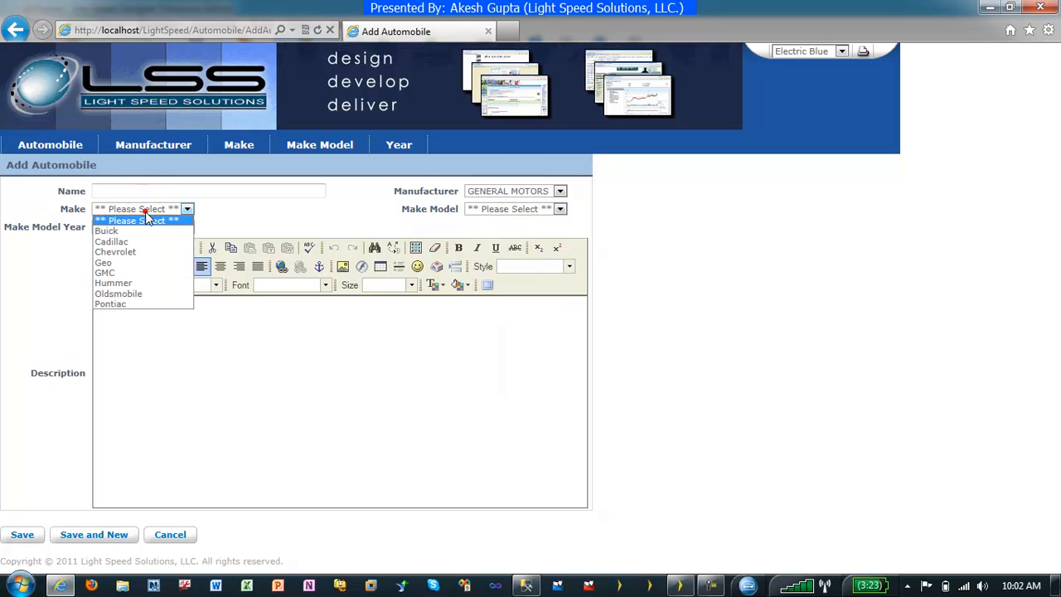
click(111, 241)
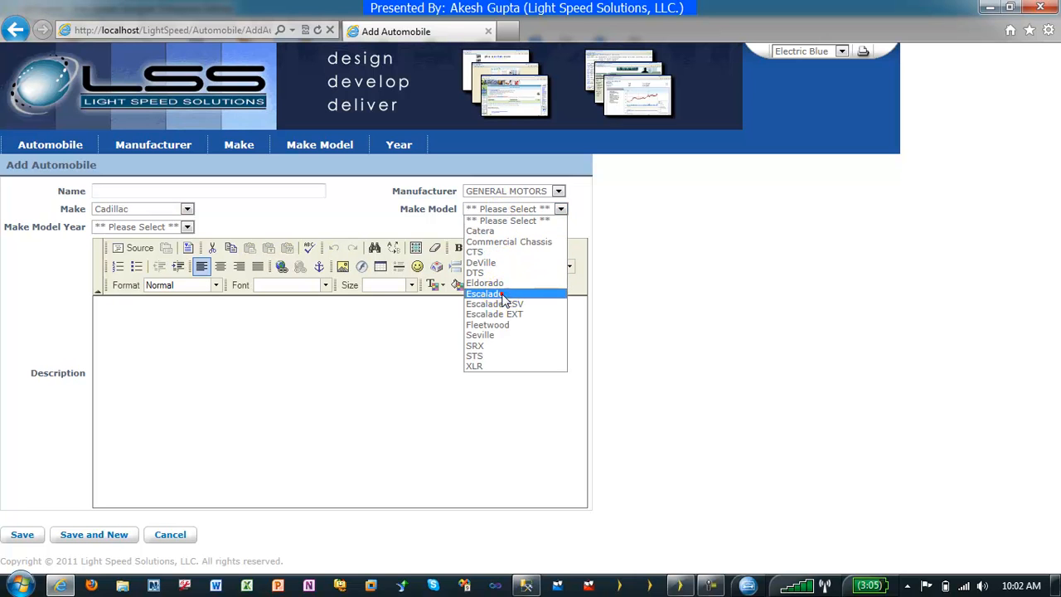
click(483, 293)
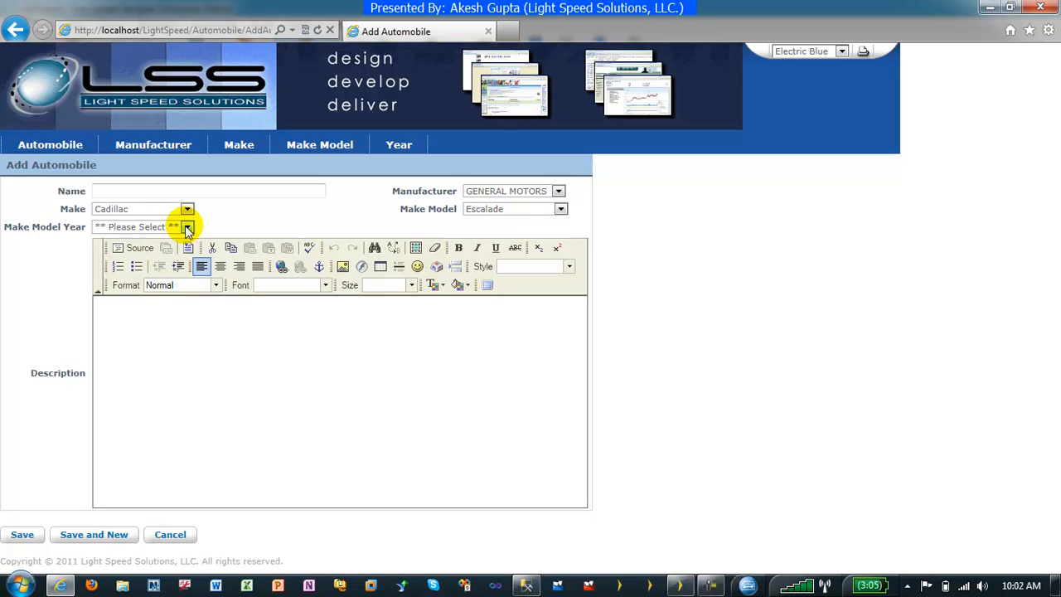
click(186, 226)
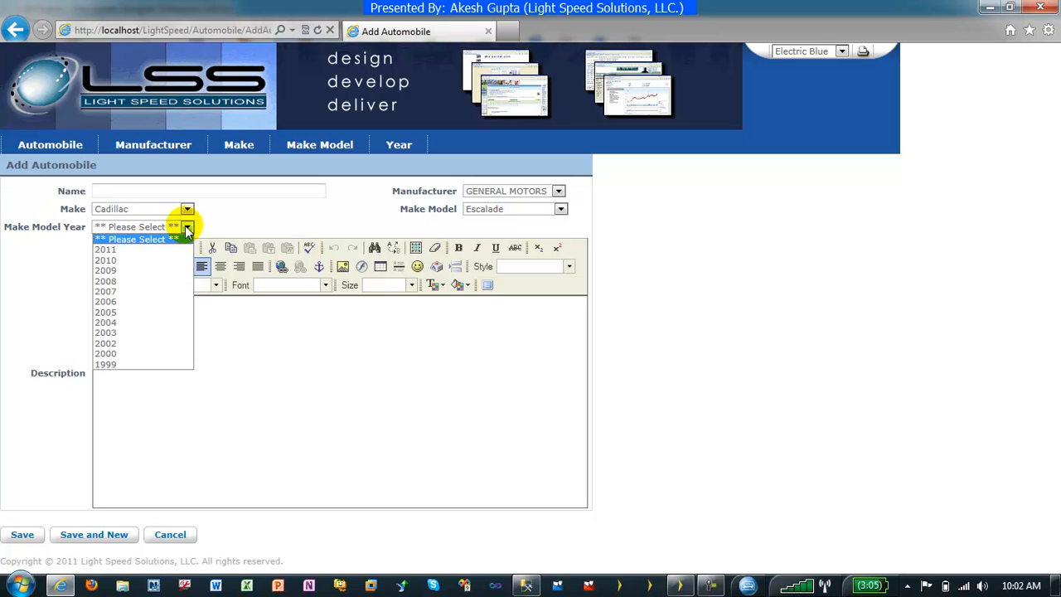